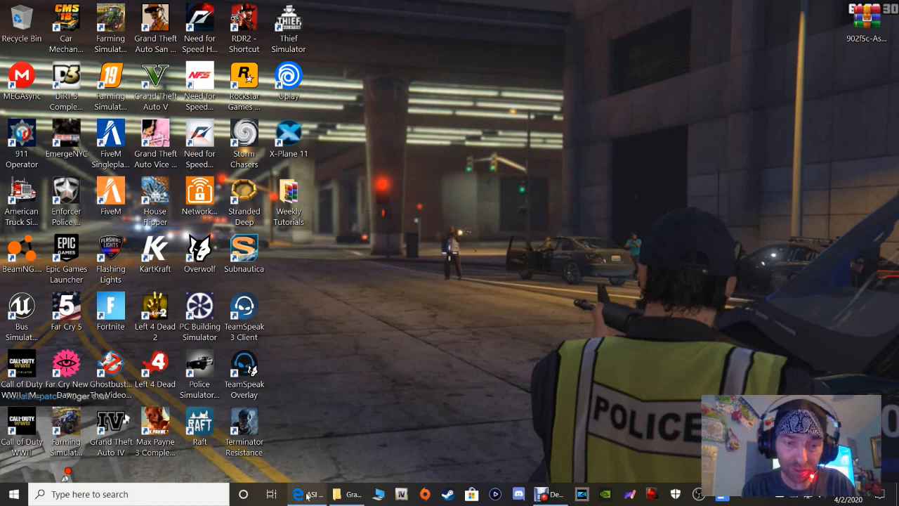
# Bring the ASI Support for RAGE Plugin Hook mod page forward and scroll to Download.
pyautogui.click(297, 494)
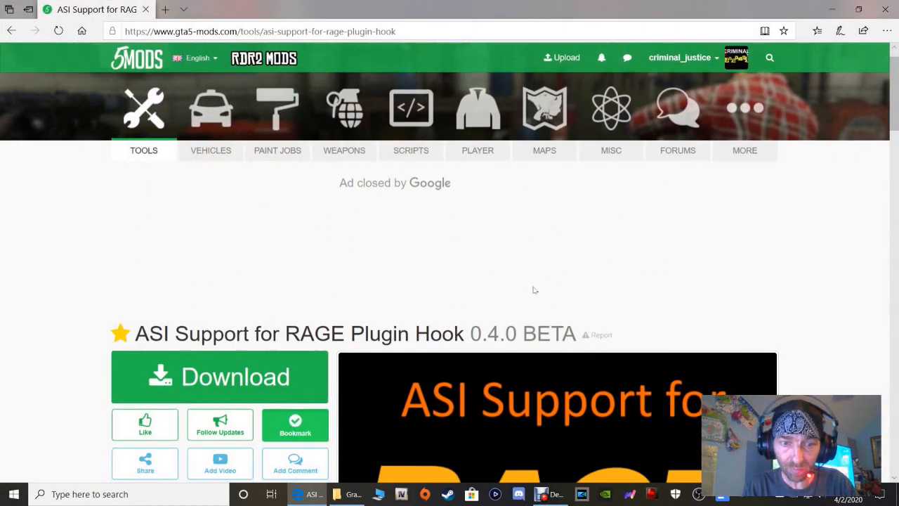
pyautogui.scroll(-3)
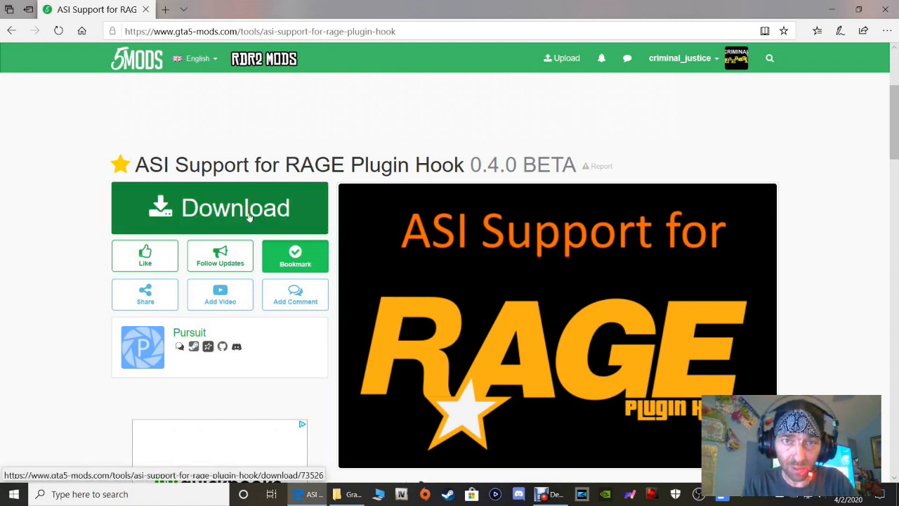
# Download and save 902f5c-AsiSupport-0.4.0-BETA.zip from the mod page.
pyautogui.click(219, 208)
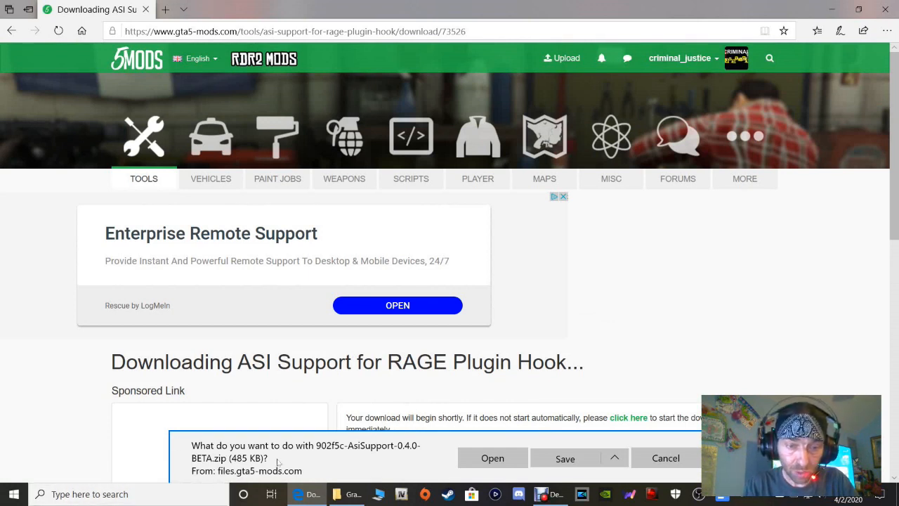
pyautogui.moveTo(492, 458)
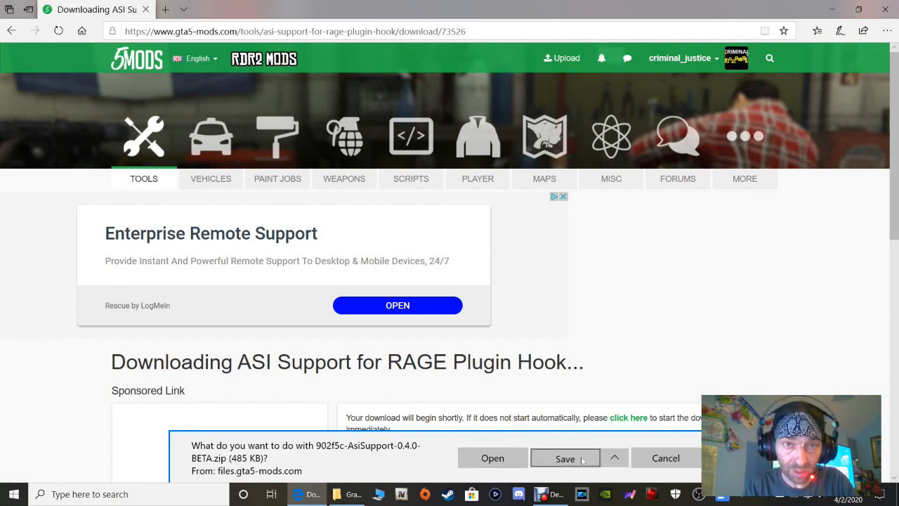
pyautogui.click(614, 457)
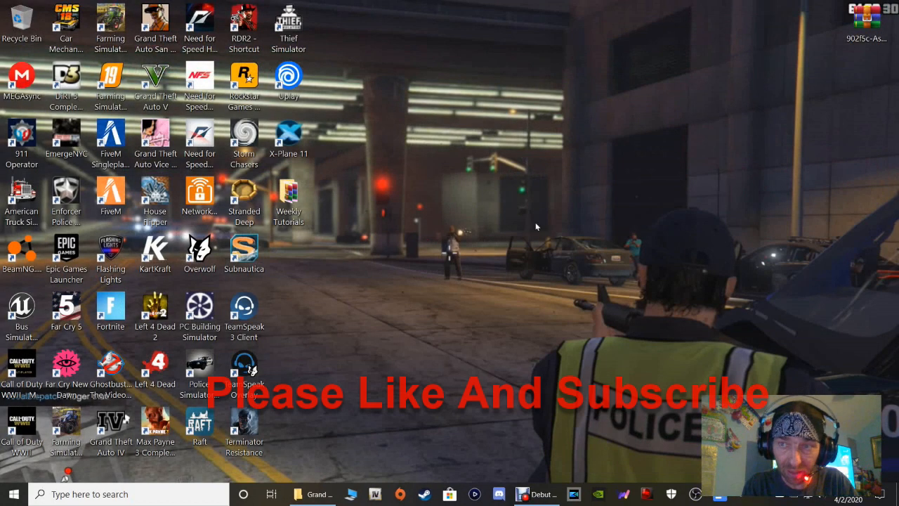
pyautogui.moveTo(491, 314)
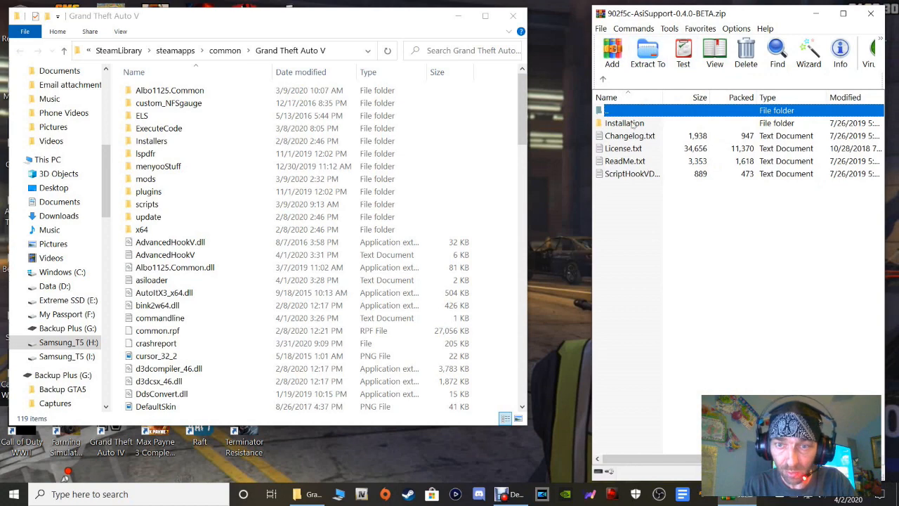
# Open the archive's Installation folder to show Data, Plugins and the DLL files.
pyautogui.click(624, 122)
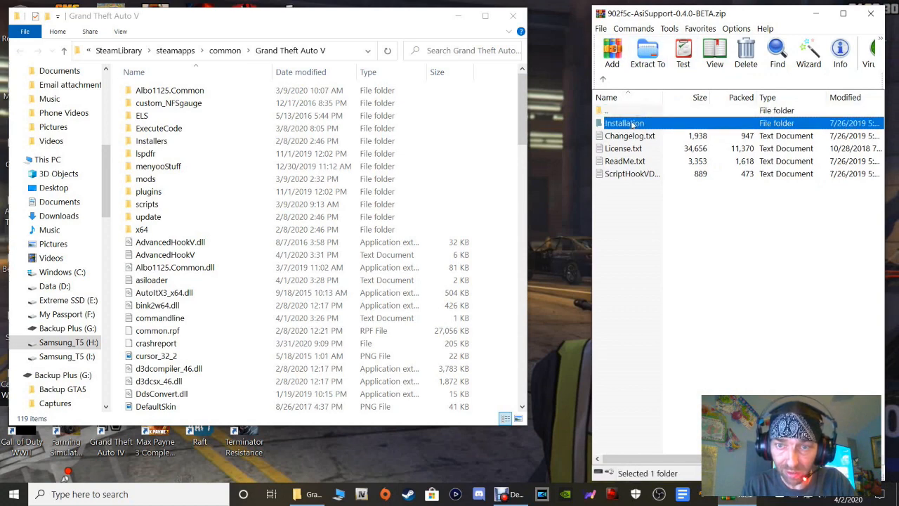
pyautogui.doubleClick(624, 122)
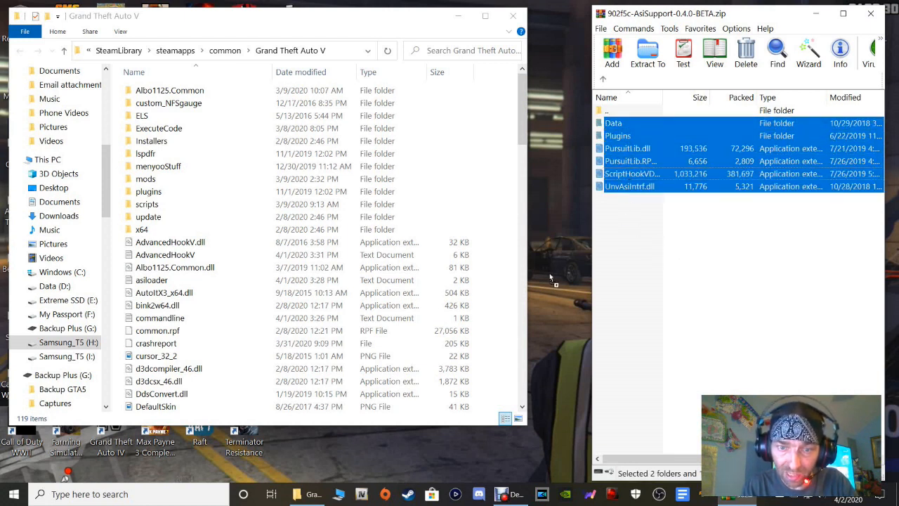
pyautogui.moveTo(492, 323)
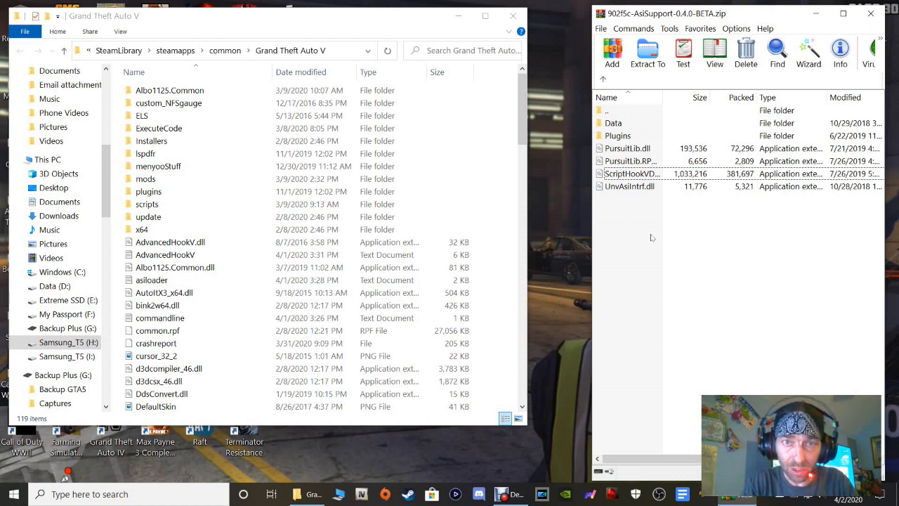
pyautogui.click(630, 186)
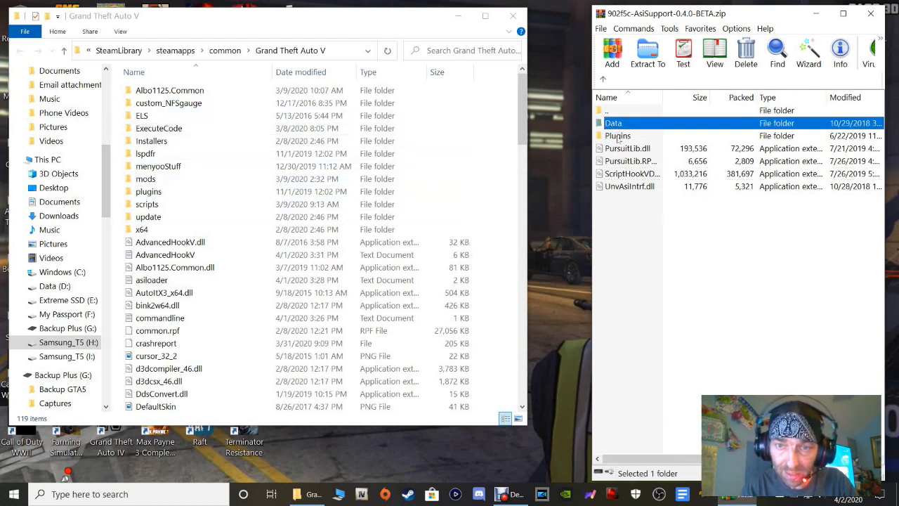
pyautogui.click(618, 136)
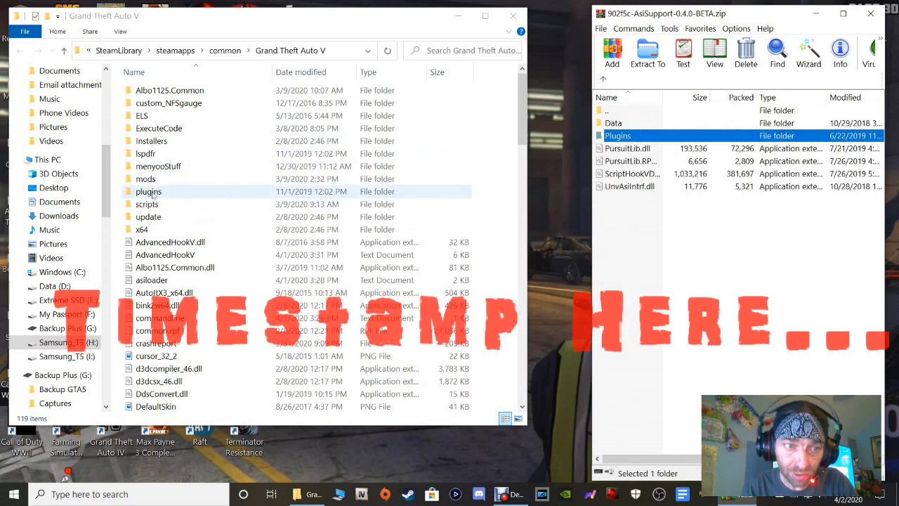
pyautogui.doubleClick(148, 191)
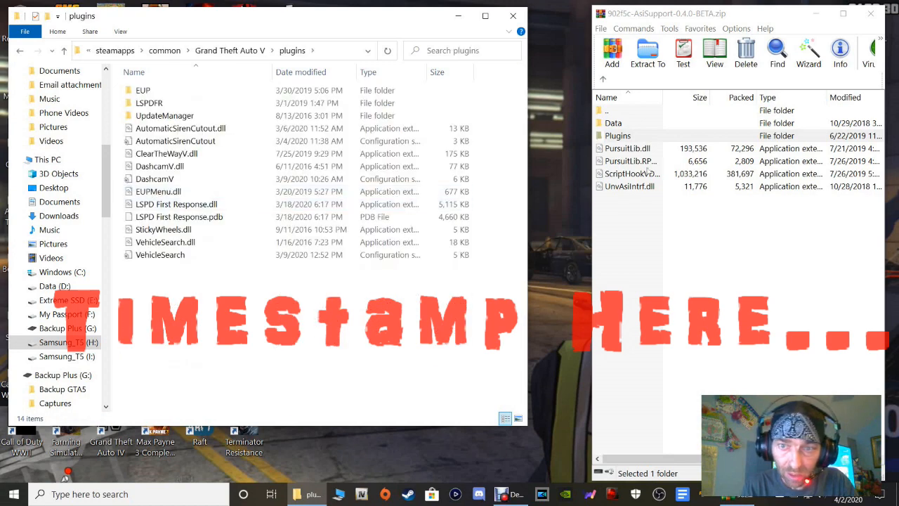
pyautogui.moveTo(619, 138)
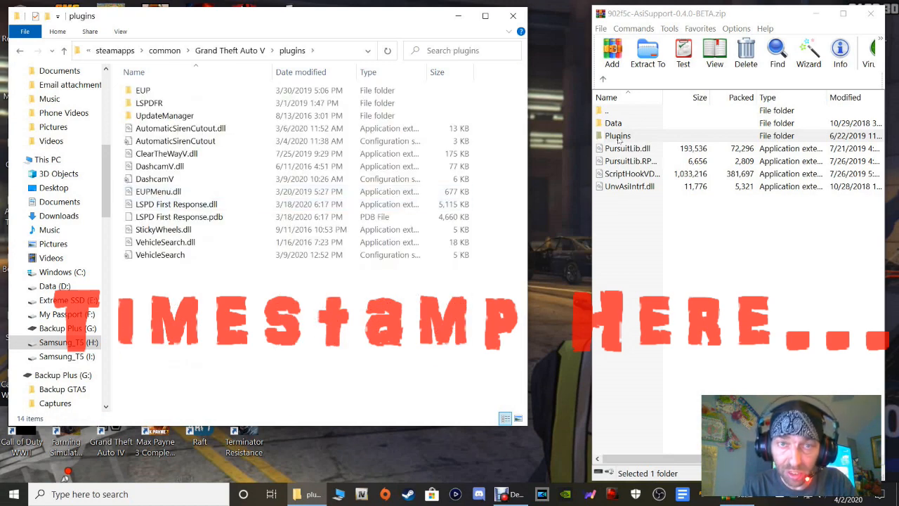
pyautogui.doubleClick(618, 135)
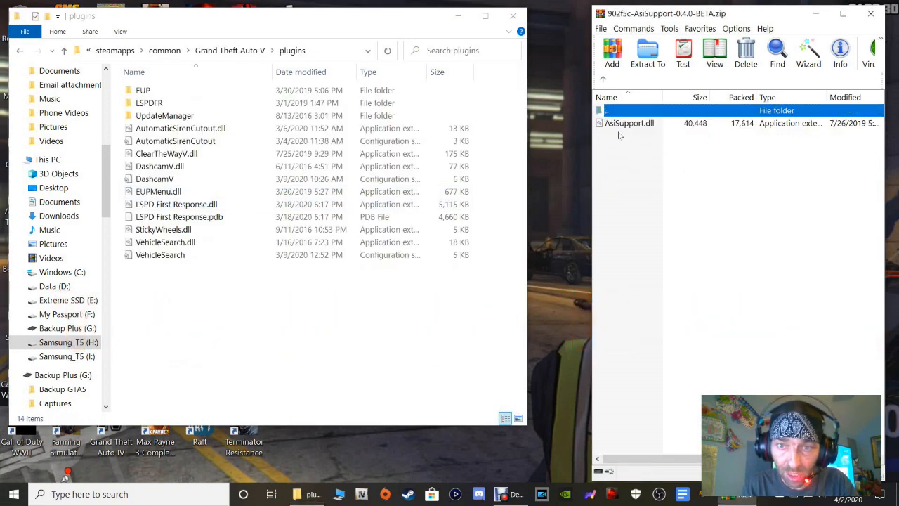
pyautogui.click(159, 166)
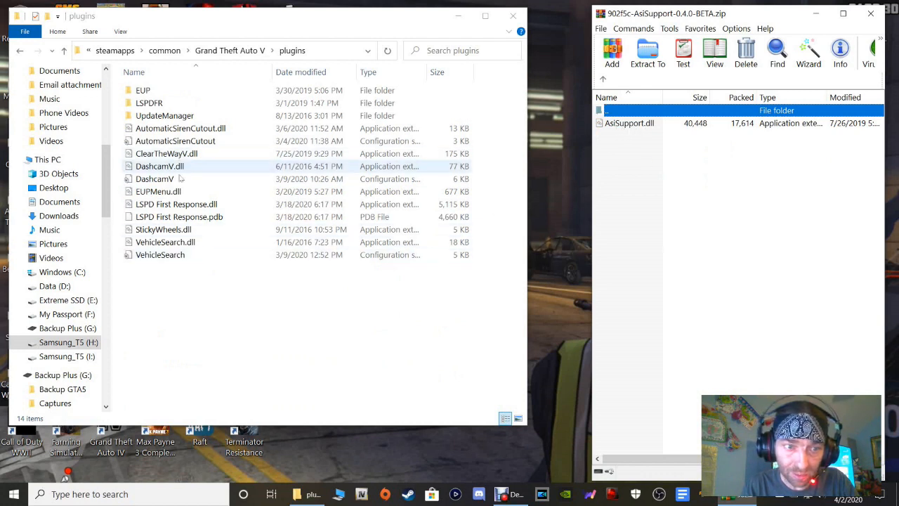
pyautogui.click(154, 178)
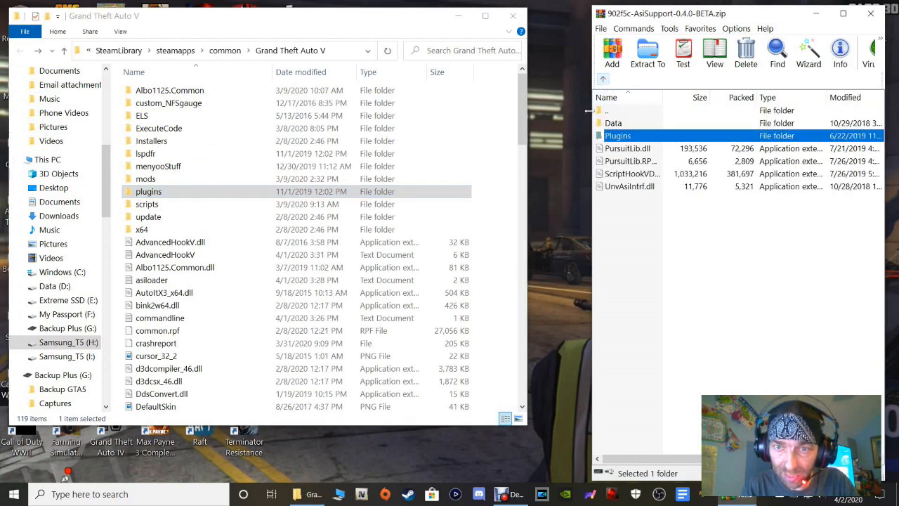
pyautogui.click(626, 148)
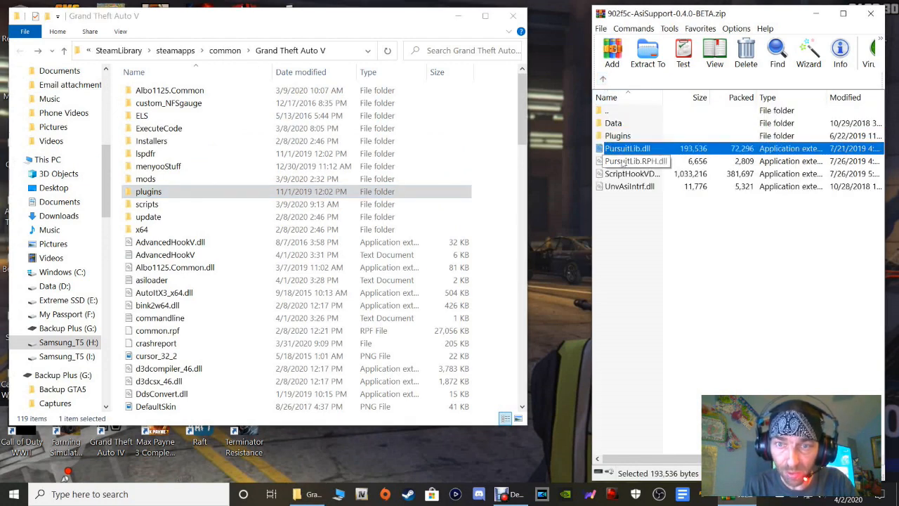
pyautogui.click(636, 161)
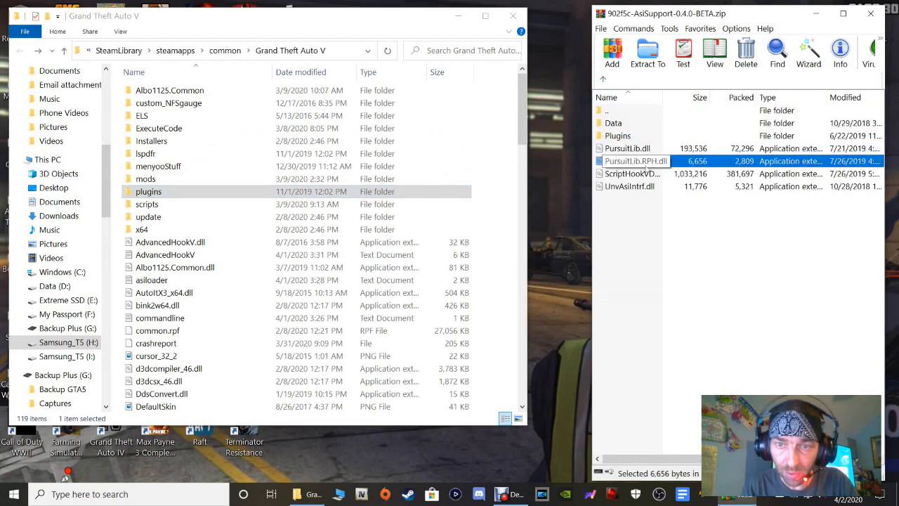
pyautogui.click(632, 174)
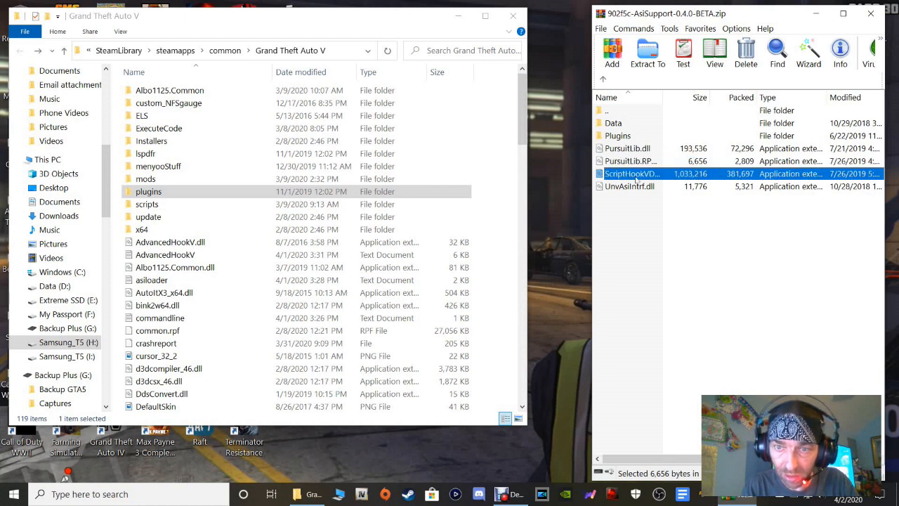
pyautogui.click(632, 173)
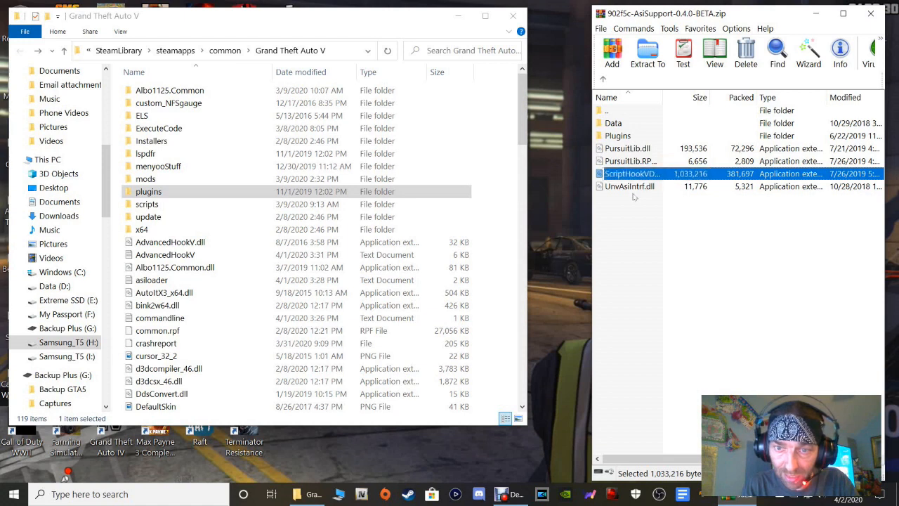
pyautogui.click(630, 186)
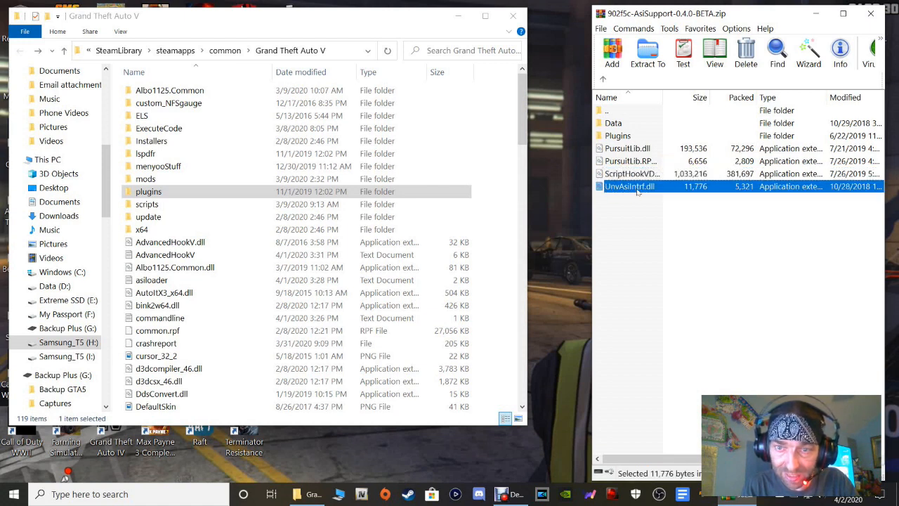
pyautogui.moveTo(640, 196)
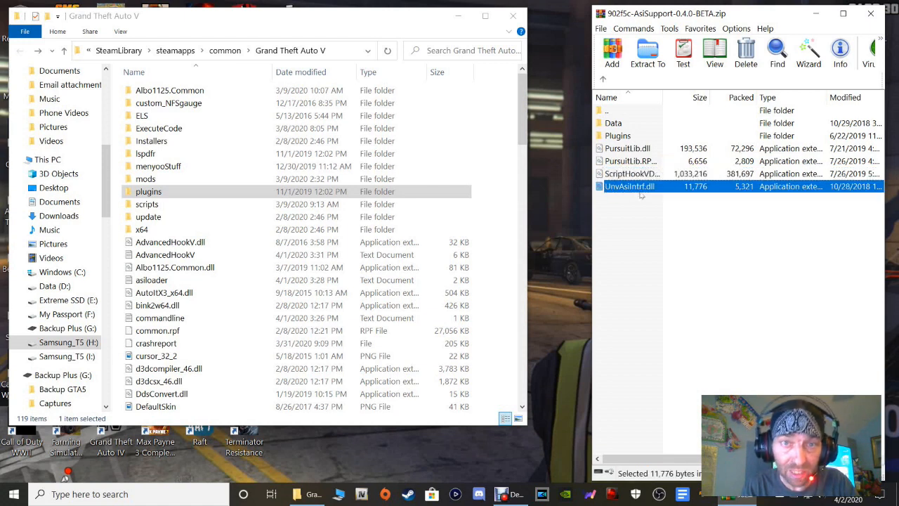
pyautogui.click(644, 240)
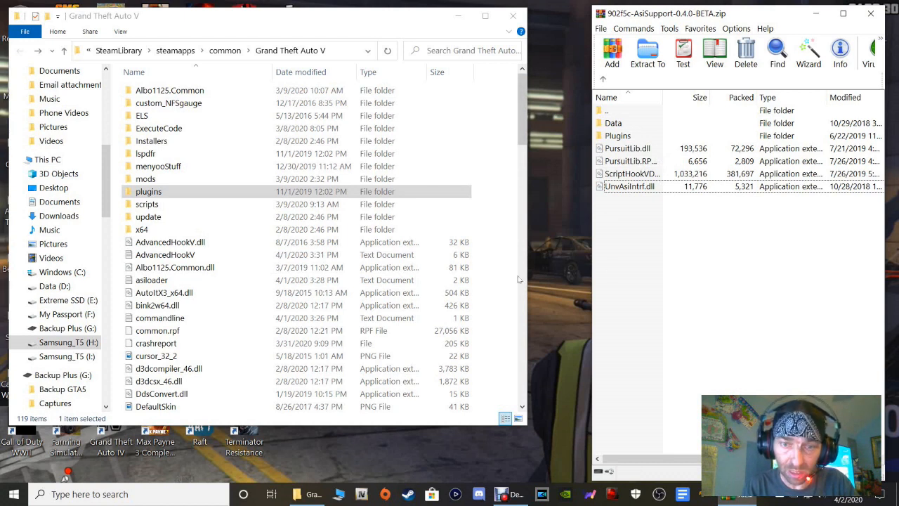
# Close the AsiSupport archive window and the Grand Theft Auto V folder window.
pyautogui.click(281, 281)
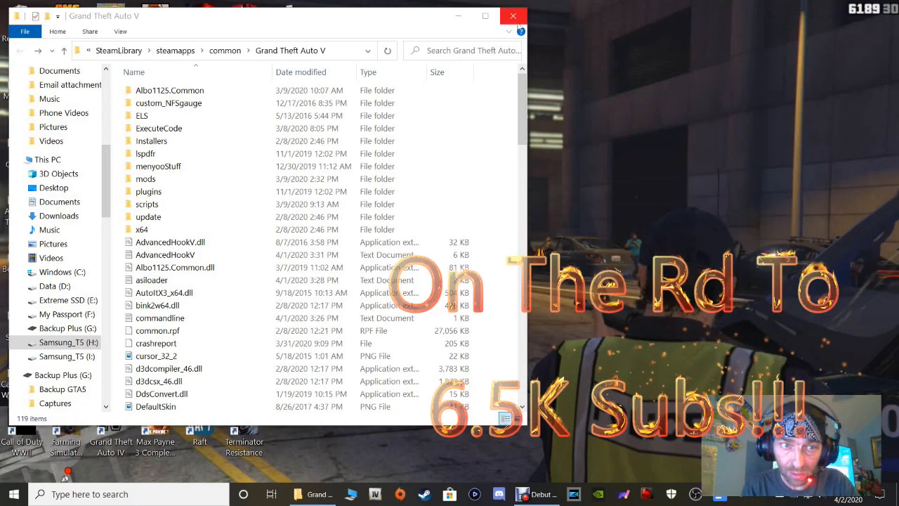
pyautogui.click(513, 16)
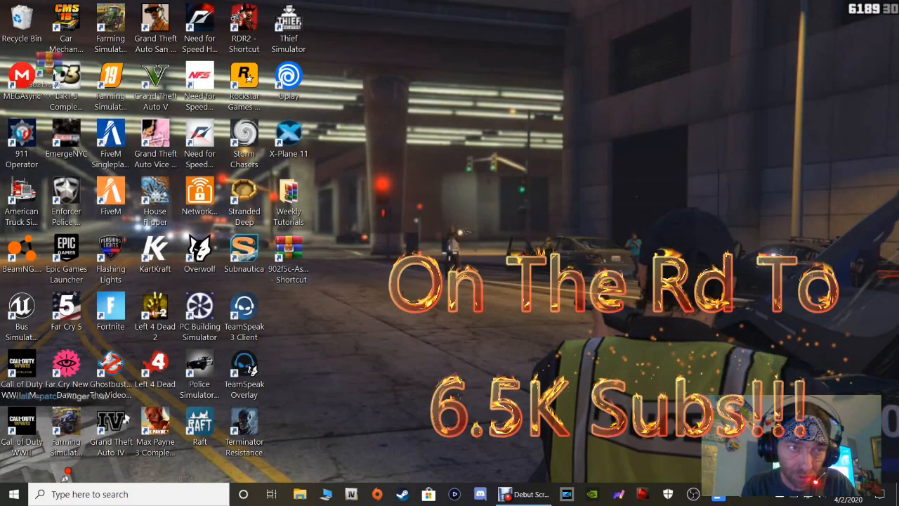